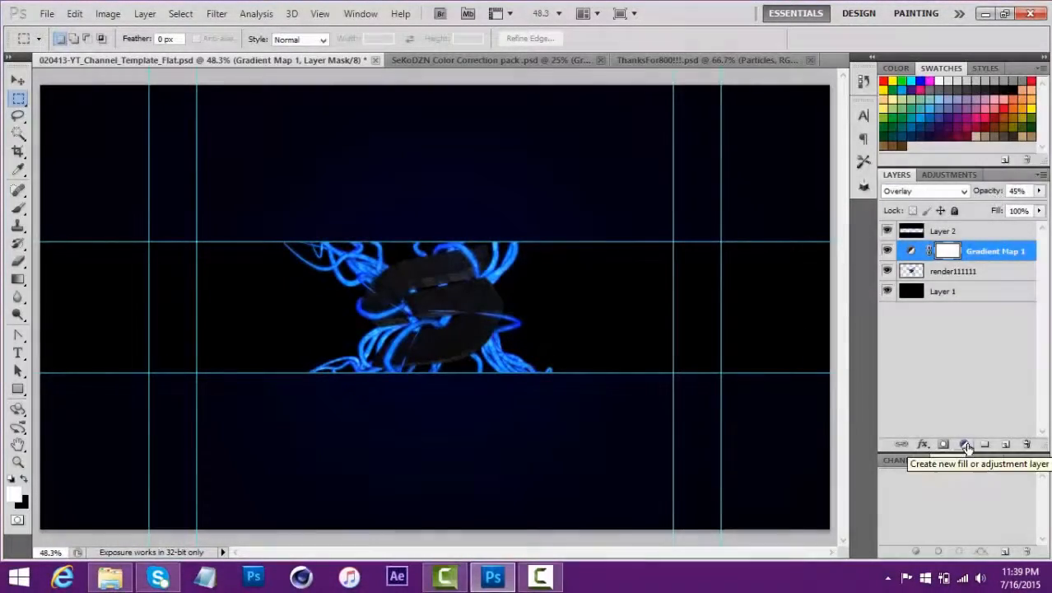
# Step: Add a Selective Color adjustment layer to the render
pyautogui.click(965, 444)
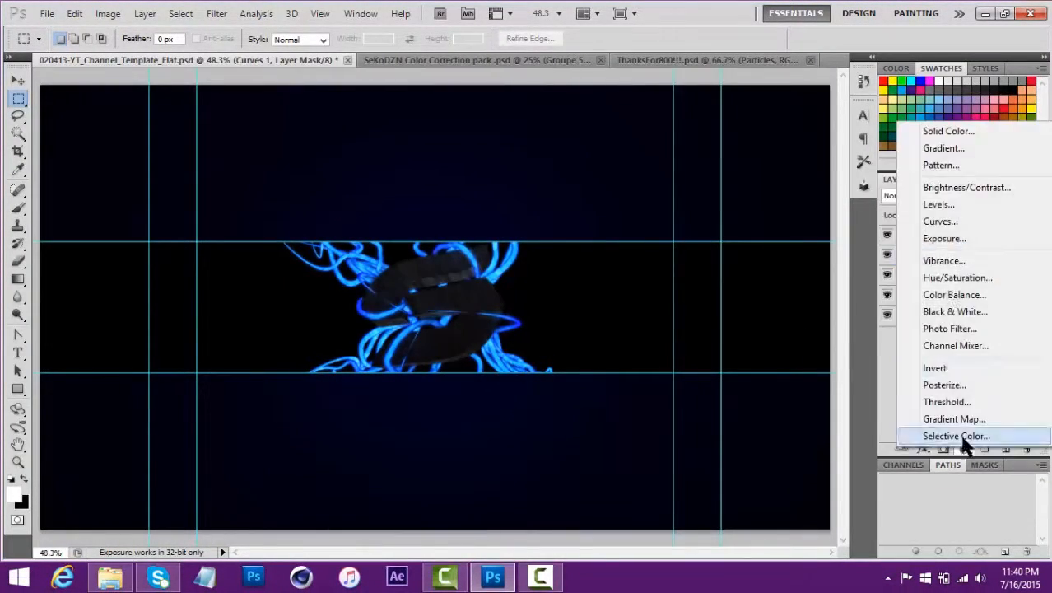
pyautogui.click(950, 329)
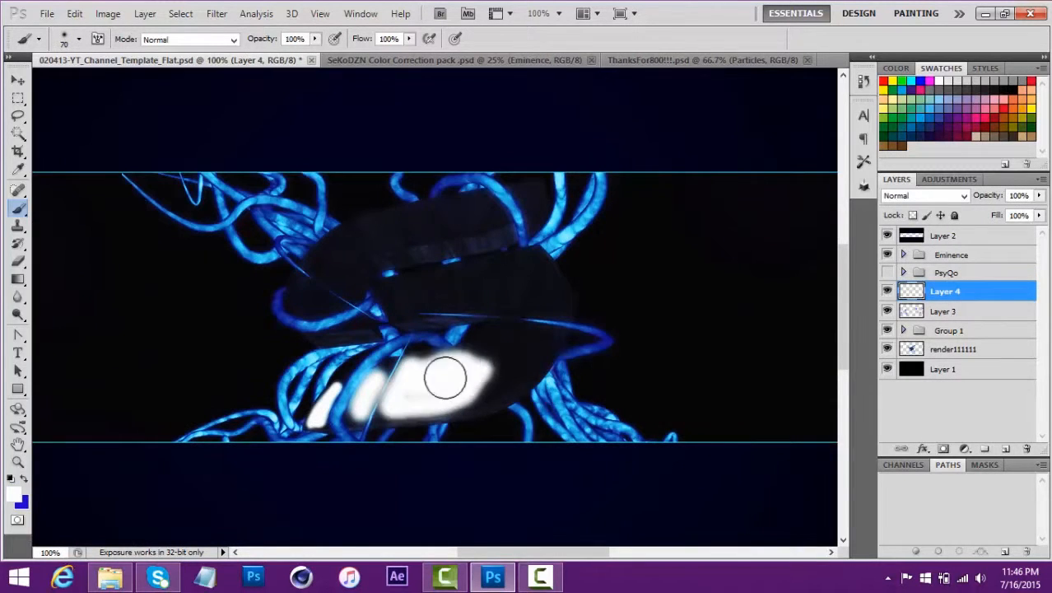
# Step: Paint white highlight strokes over the render on Layer 4
pyautogui.moveTo(445, 379); pyautogui.dragTo(349, 243)
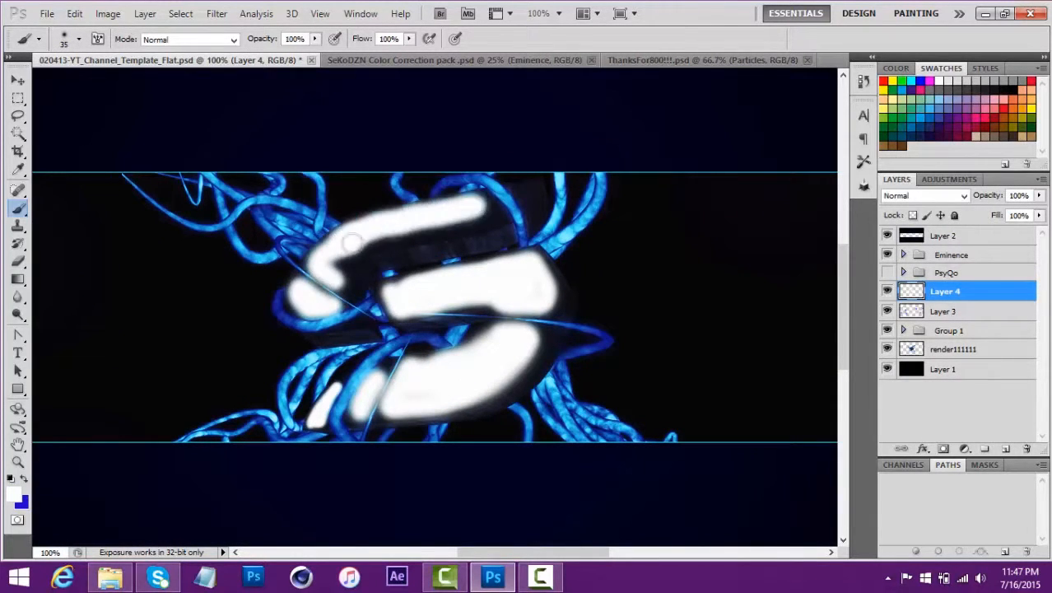
pyautogui.click(704, 59)
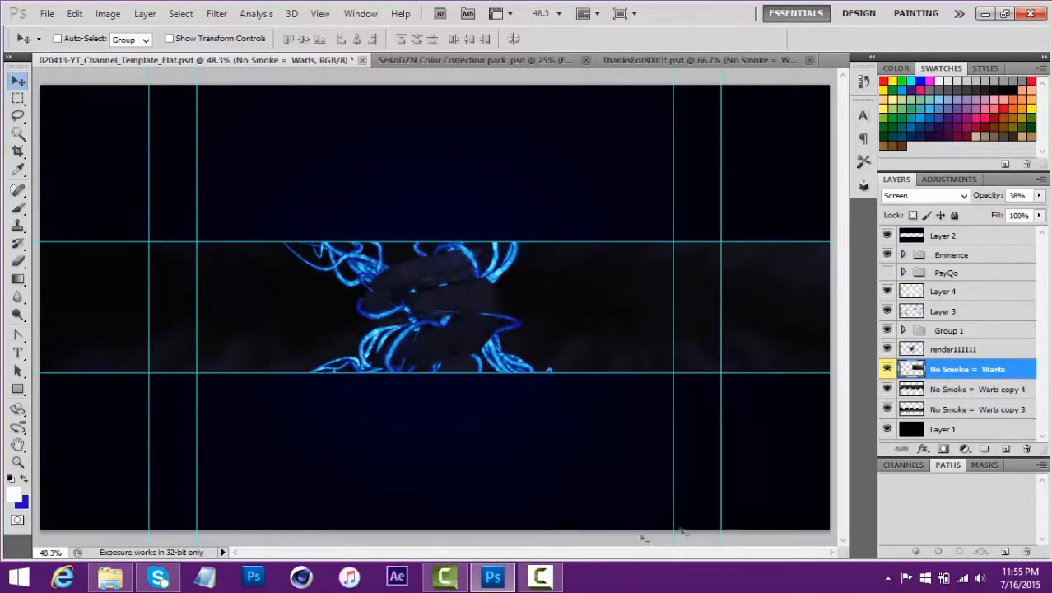
# Step: Bring in particle layers and set the blending for the 54% blue glow layer
pyautogui.click(696, 59)
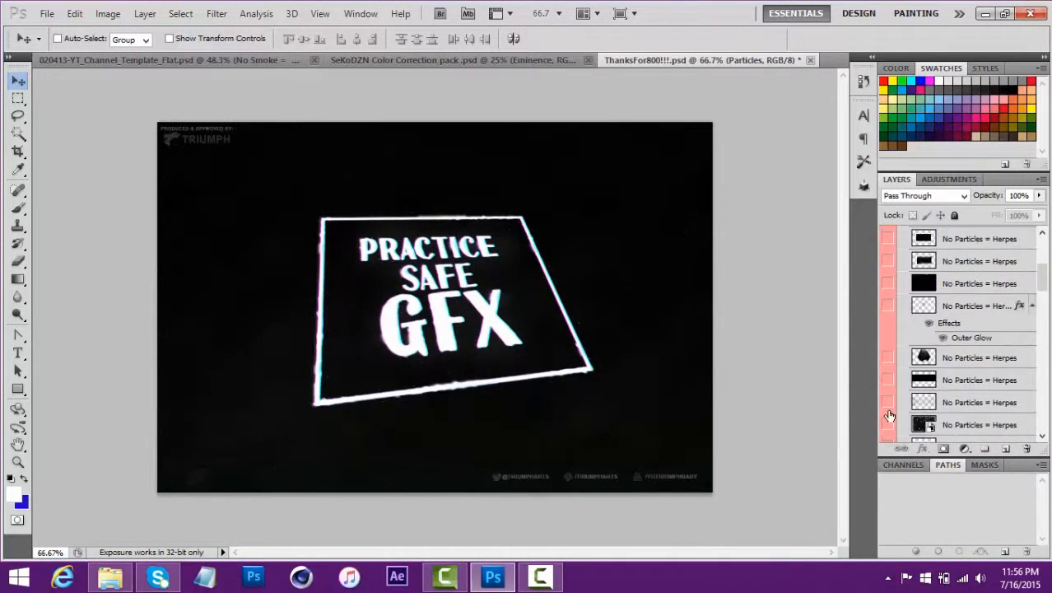
pyautogui.click(123, 60)
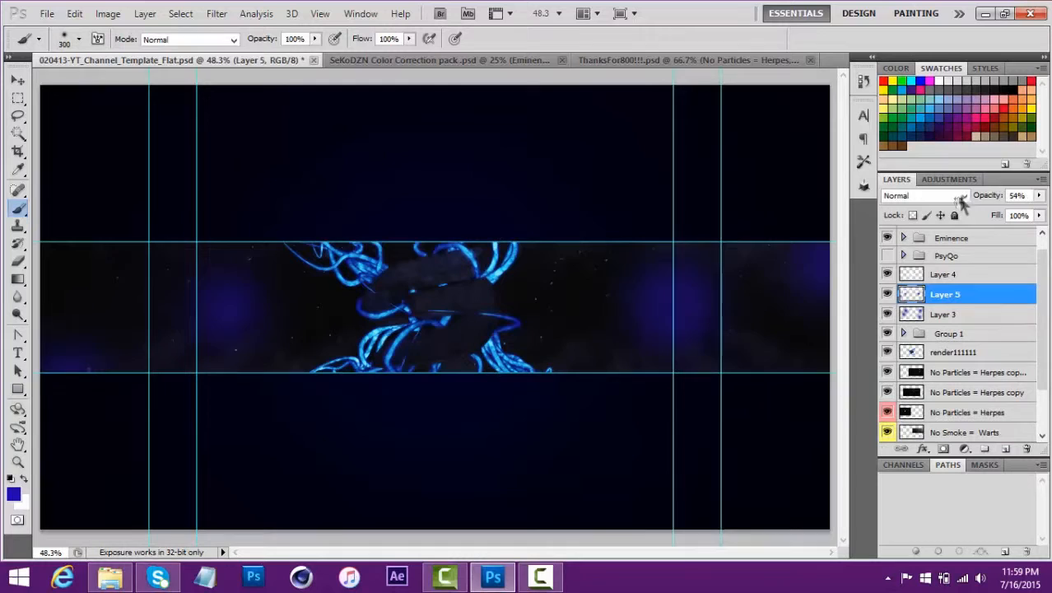
pyautogui.click(690, 59)
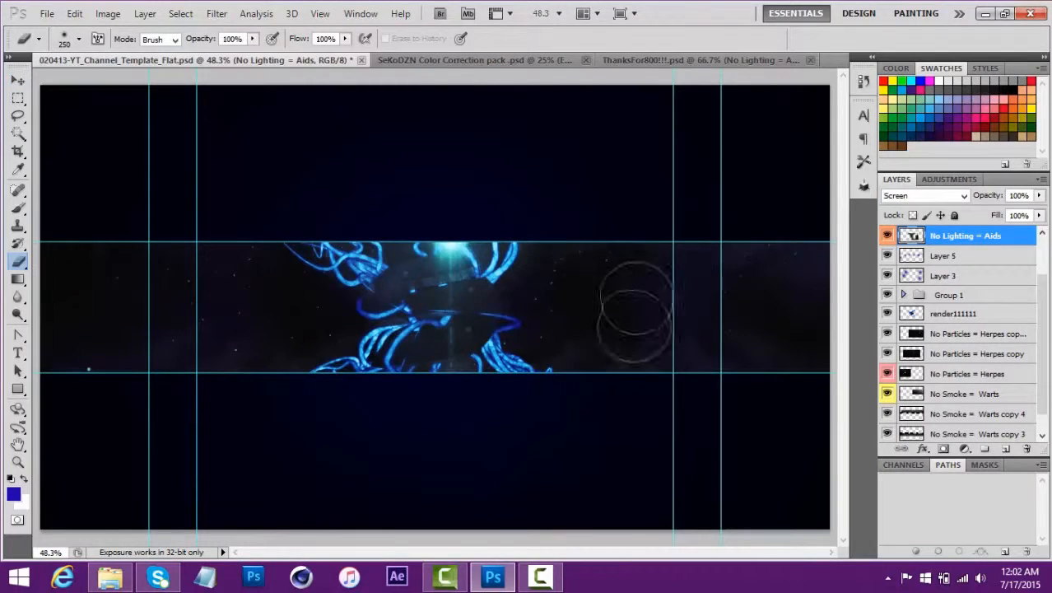
# Step: Duplicate the lighting layers in Linear Dodge (Add) along the render's edges, erasing excess
pyautogui.click(692, 59)
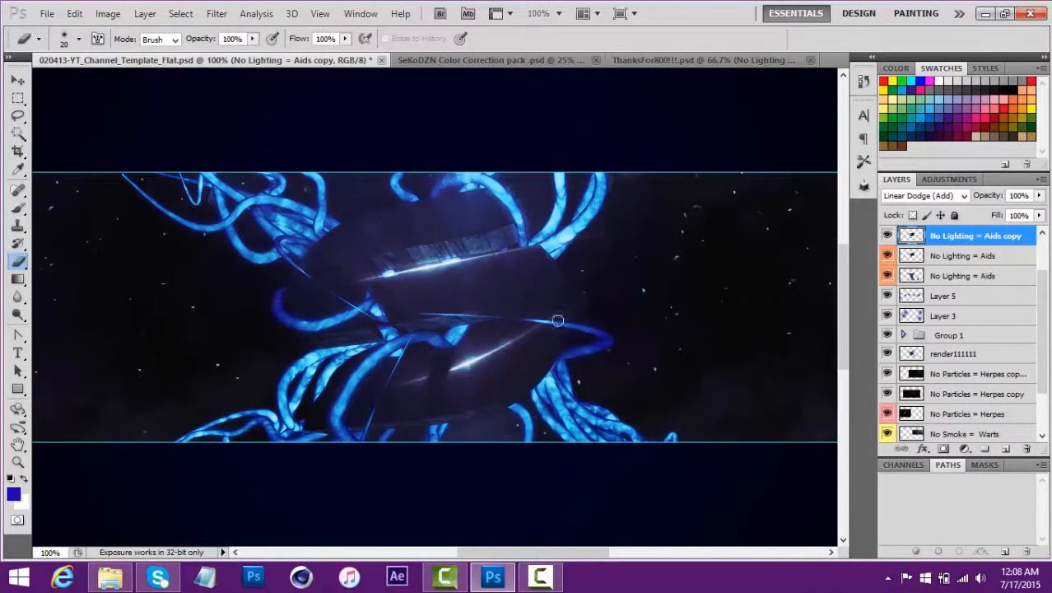
pyautogui.click(17, 80)
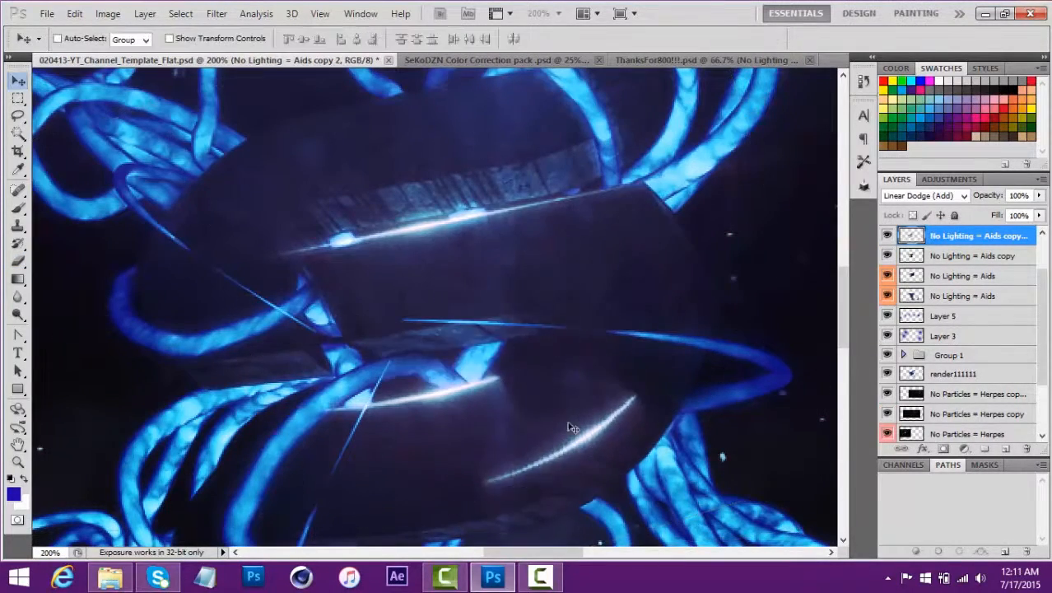
pyautogui.click(684, 59)
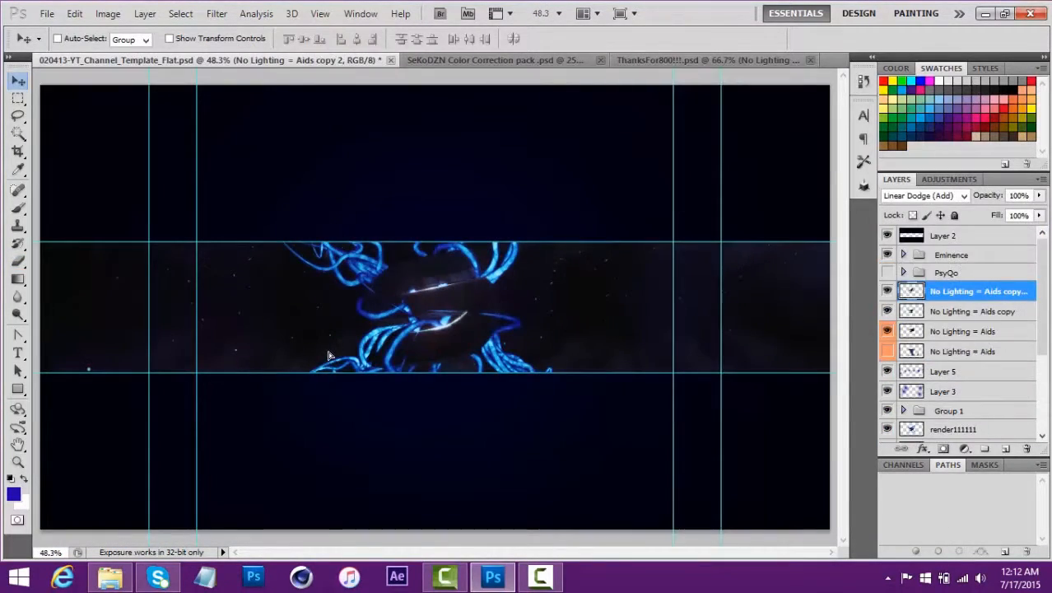
pyautogui.click(108, 13)
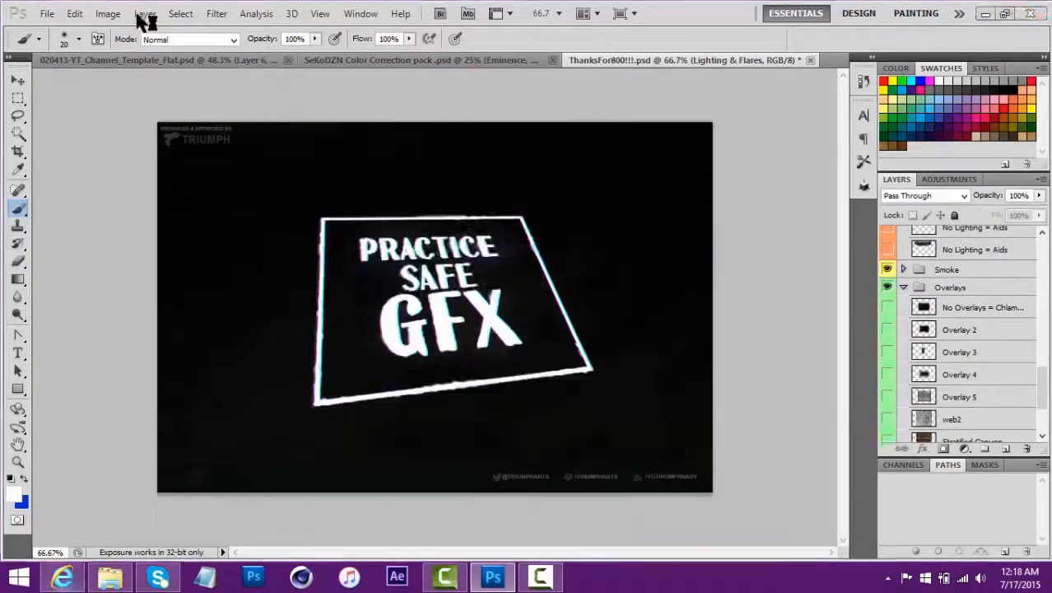
pyautogui.click(62, 577)
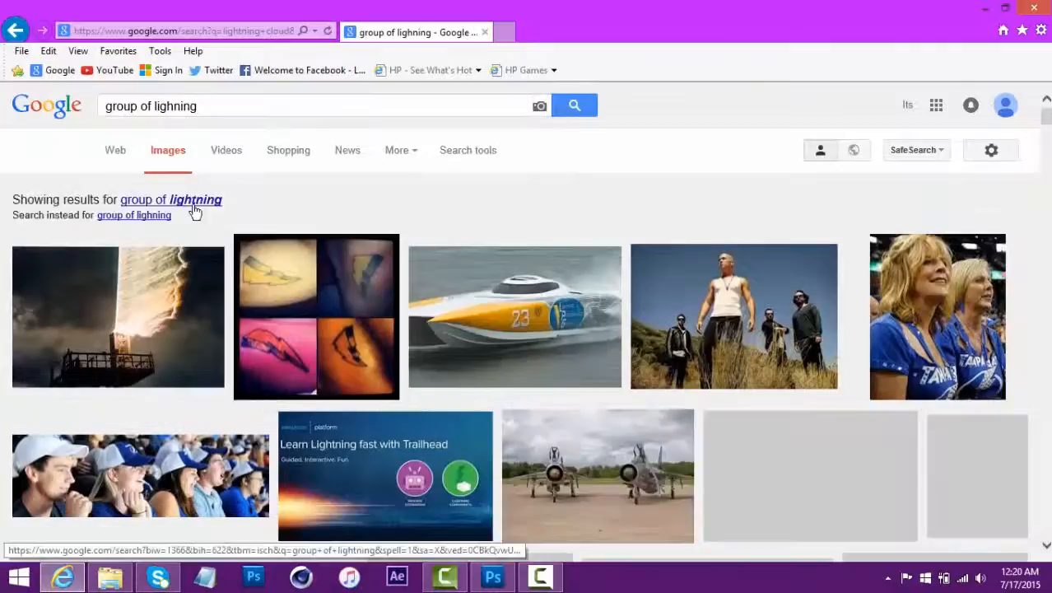
pyautogui.click(491, 575)
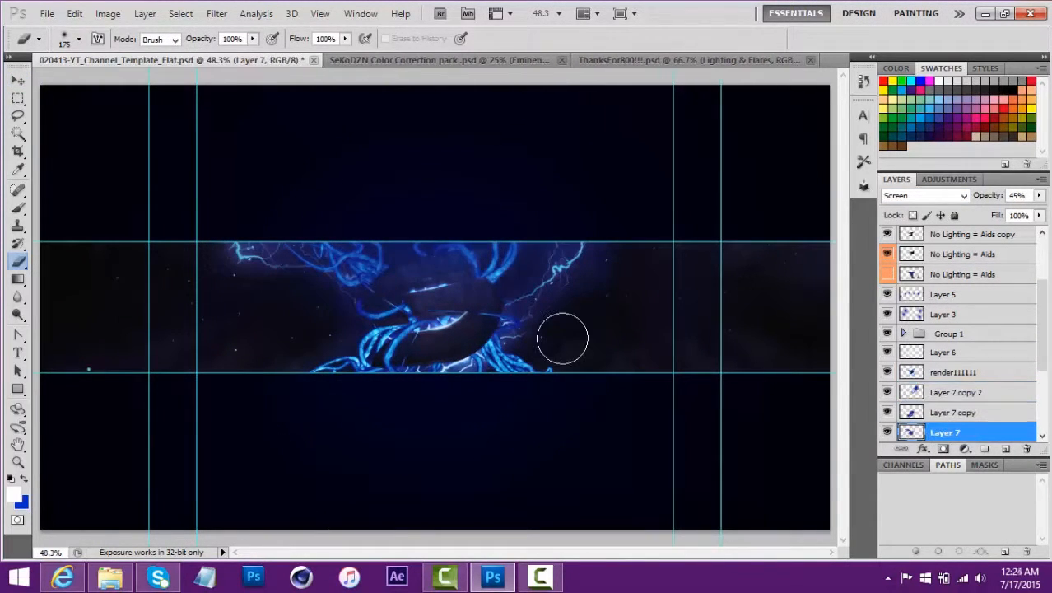
# Step: Add Screen-blend star flare copies around the tendrils and render
pyautogui.click(980, 392)
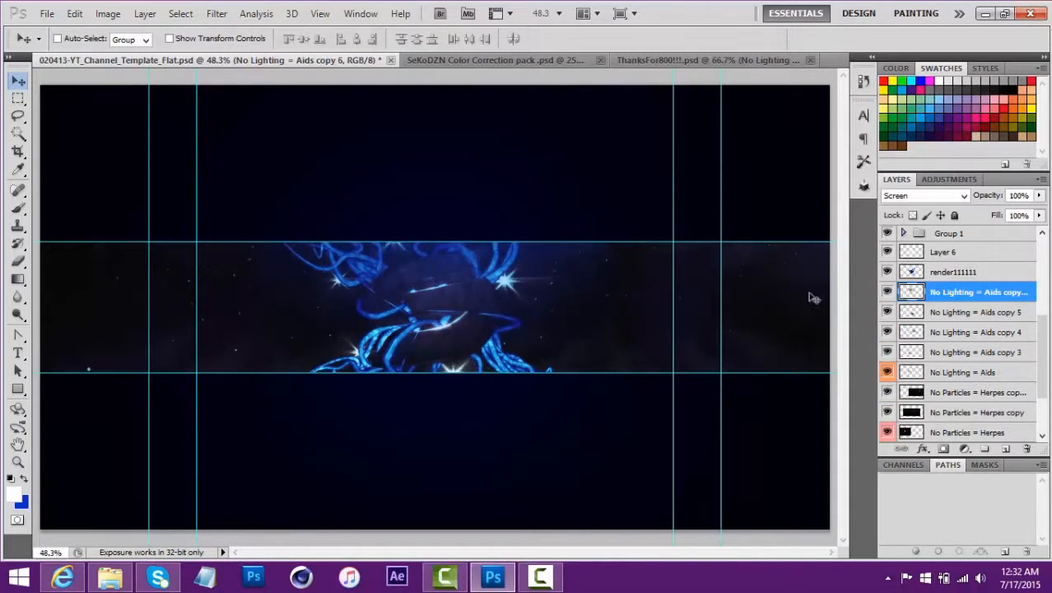
# Step: Set the overlay texture layers to Screen and colorize them blue (Hue 234, Saturation 77)
pyautogui.click(683, 60)
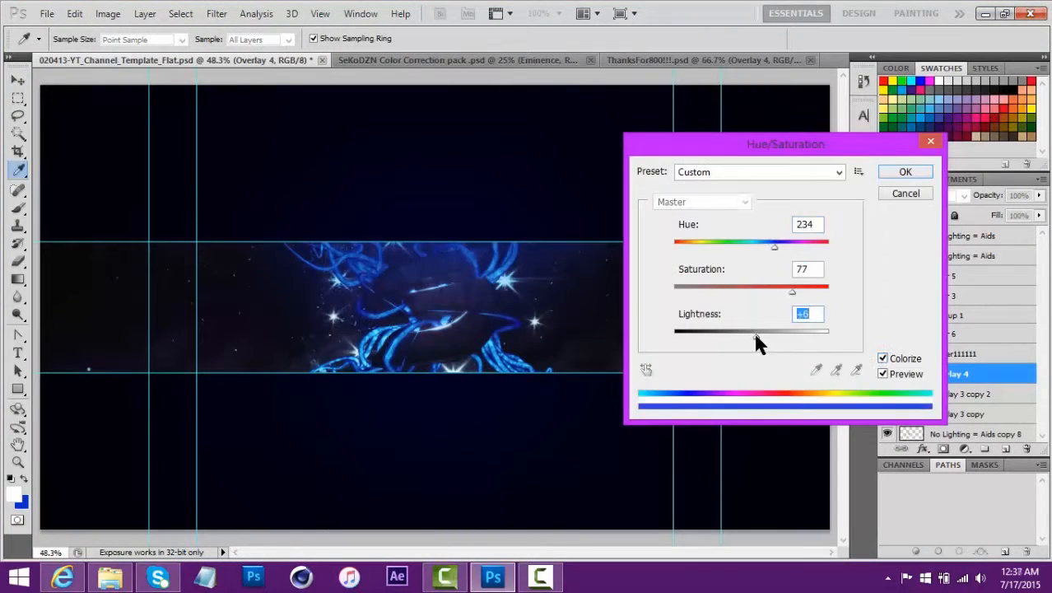
pyautogui.click(905, 171)
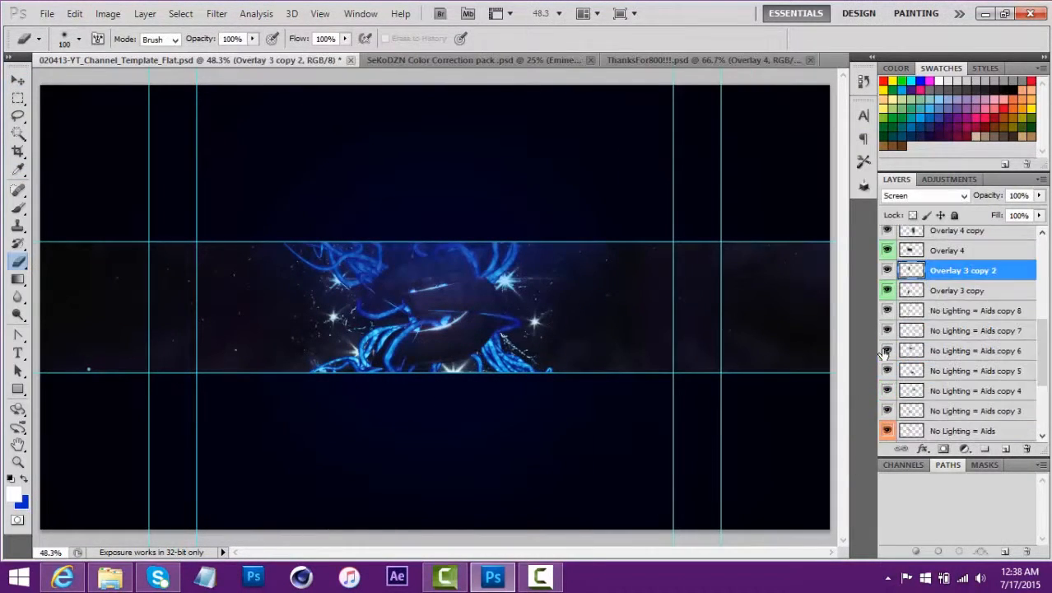